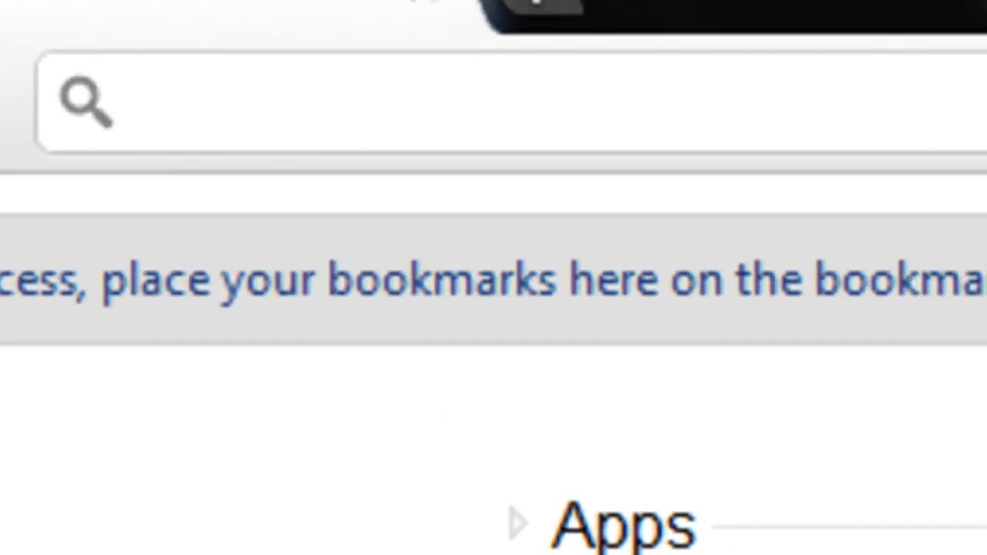
# - Navigate Chrome to rarlab.com, the RARLAB home page
pyautogui.write('rarlab.com')
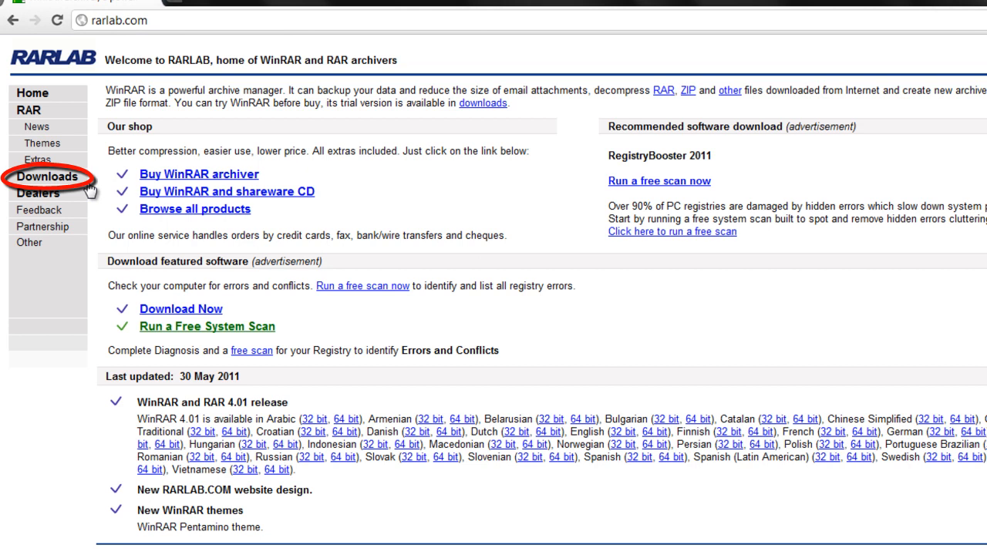
# - Download the WinRAR x86 (32 bit) 4.01 installer from RARLAB's Downloads page
pyautogui.click(48, 176)
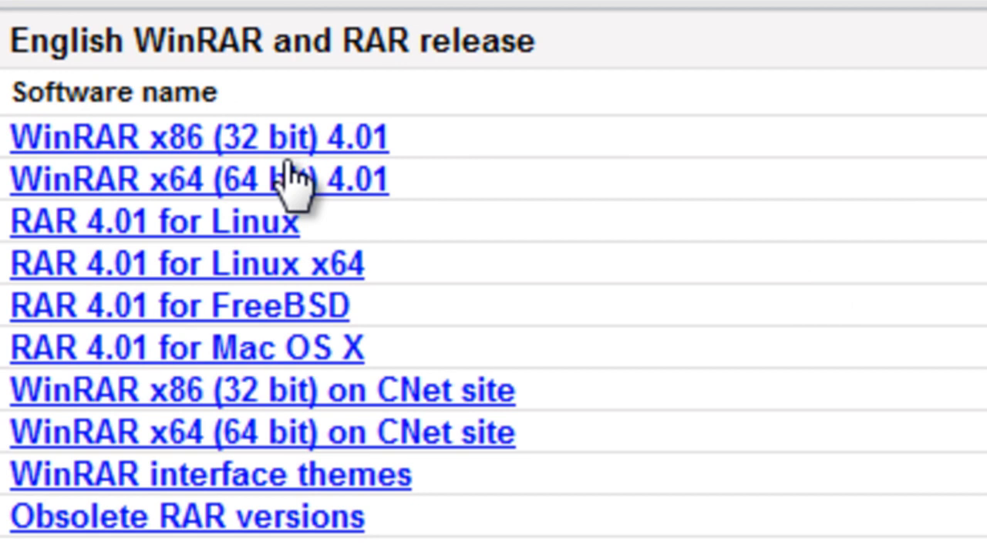
pyautogui.moveTo(309, 358)
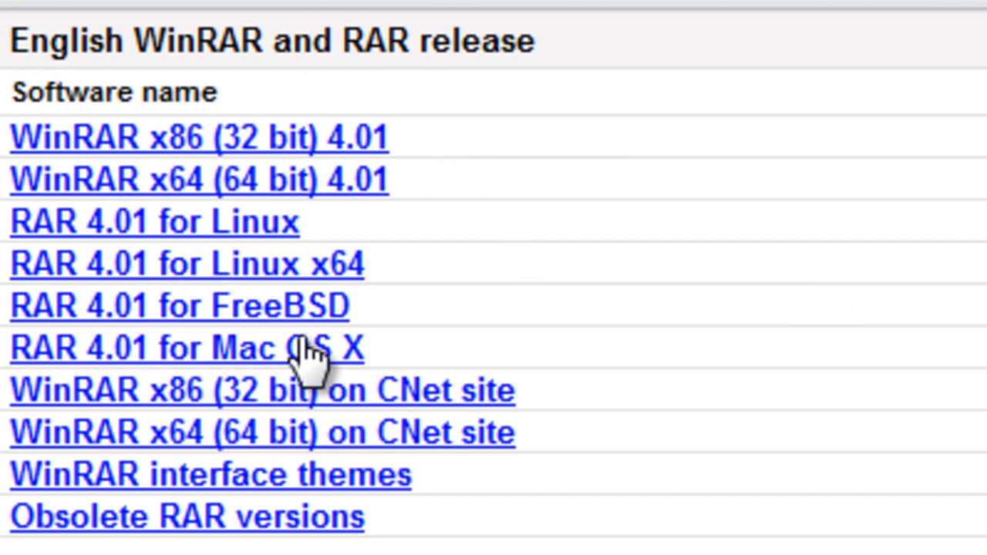
pyautogui.moveTo(948, 455)
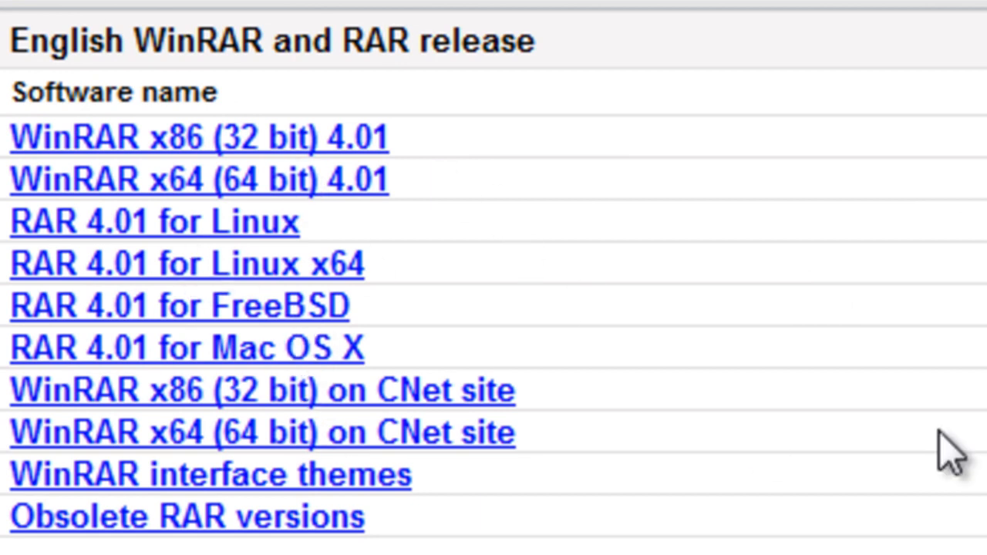
pyautogui.moveTo(327, 208)
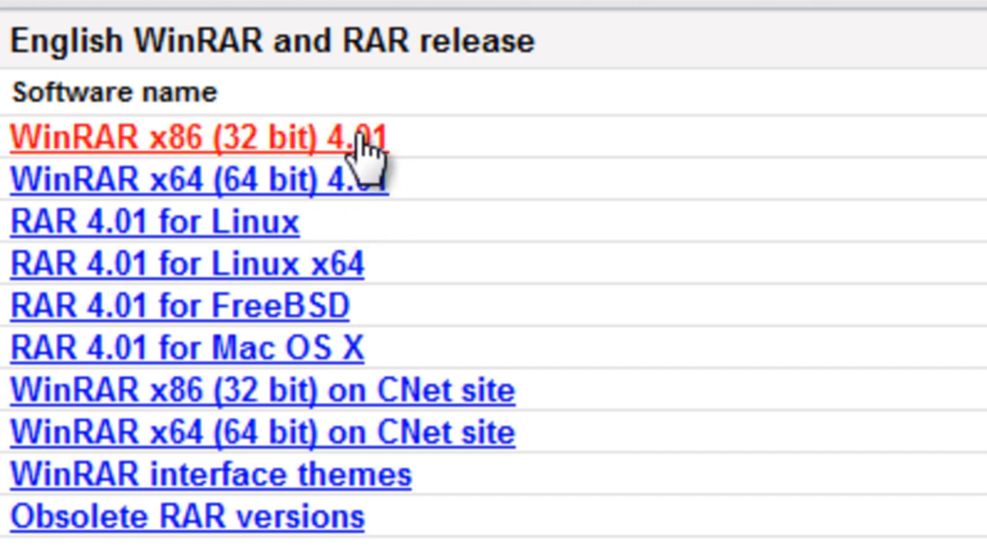
pyautogui.click(198, 137)
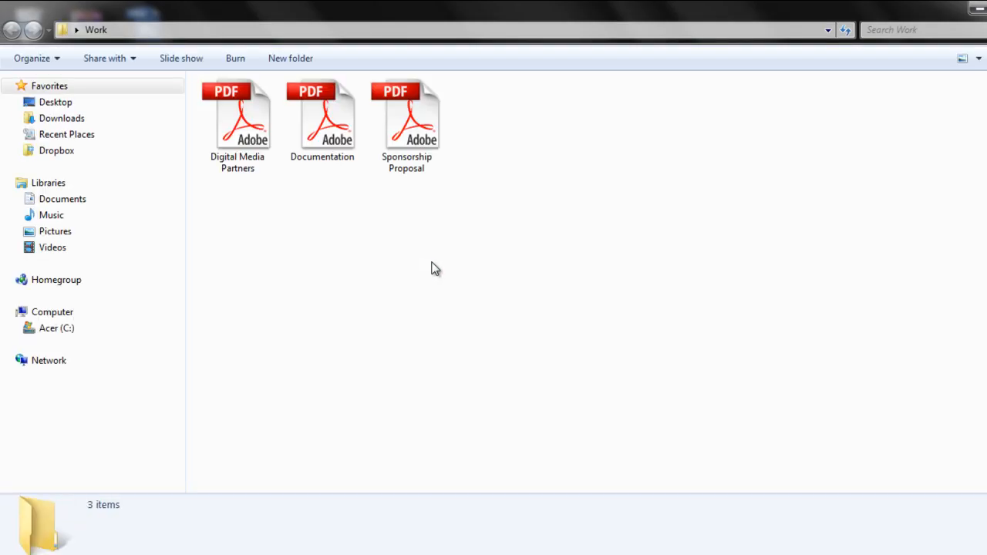
# - Start a WinRAR archive of the Work folder's PDFs, bringing up the archive settings dialog
pyautogui.click(238, 120)
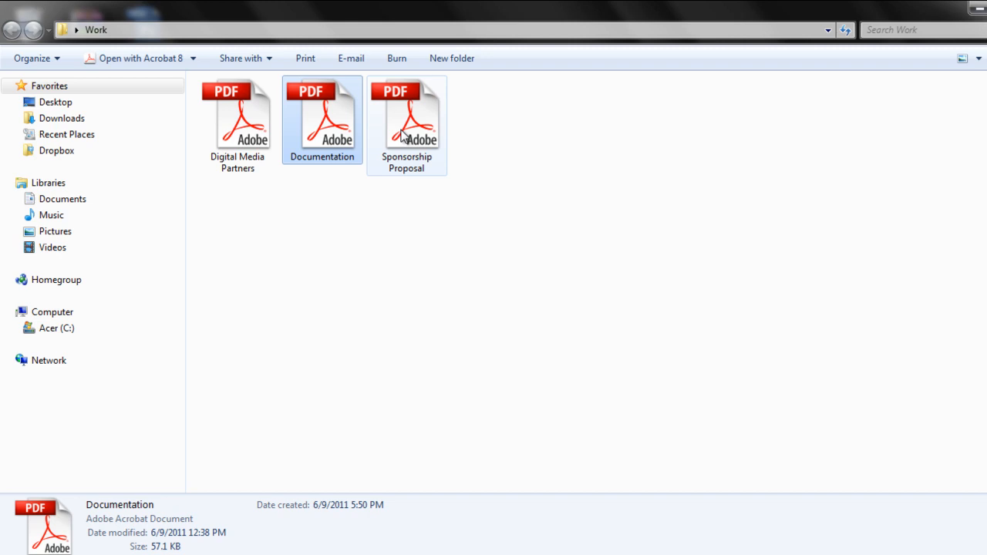
pyautogui.click(407, 116)
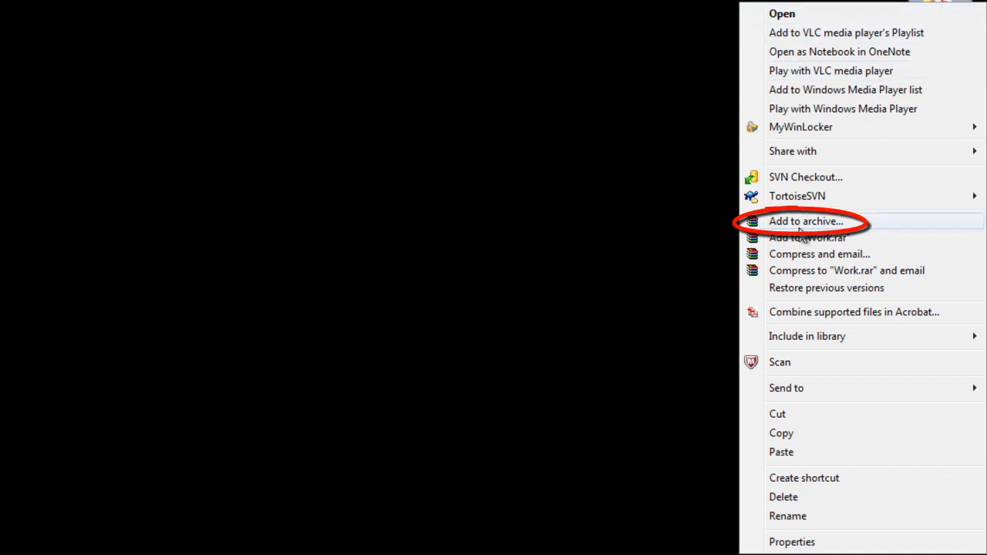
pyautogui.click(805, 222)
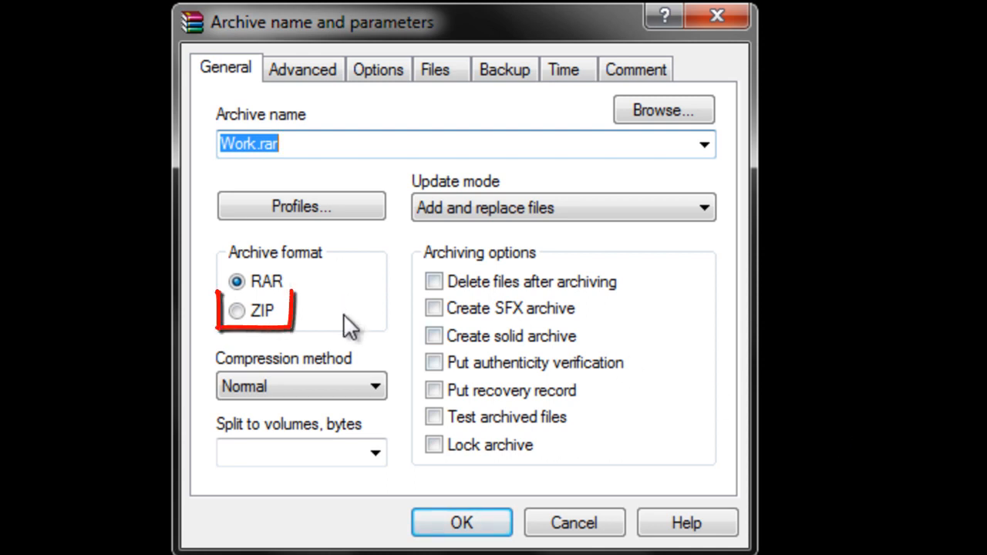
# - Choose ZIP format and create Work.zip on the desktop beside the Work folder
pyautogui.click(238, 312)
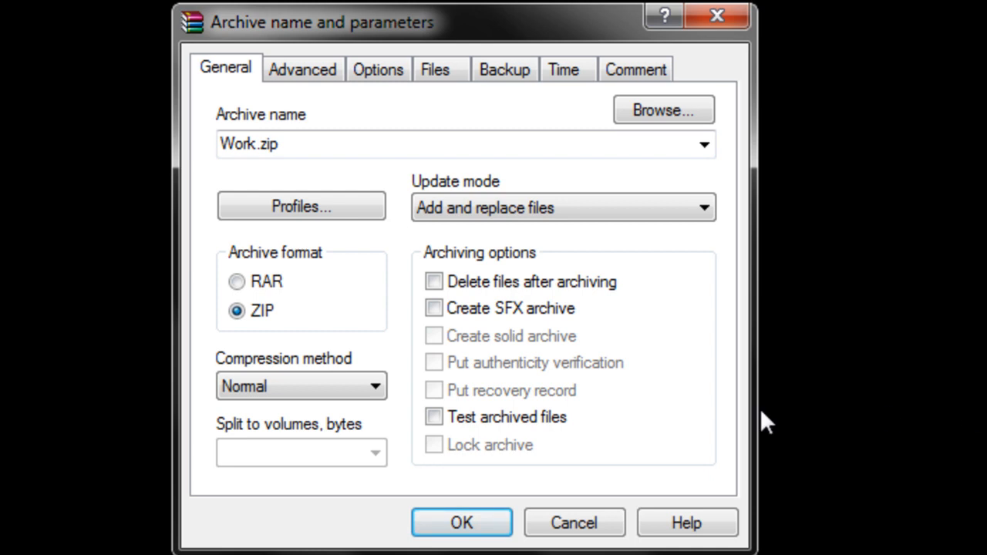
pyautogui.click(461, 523)
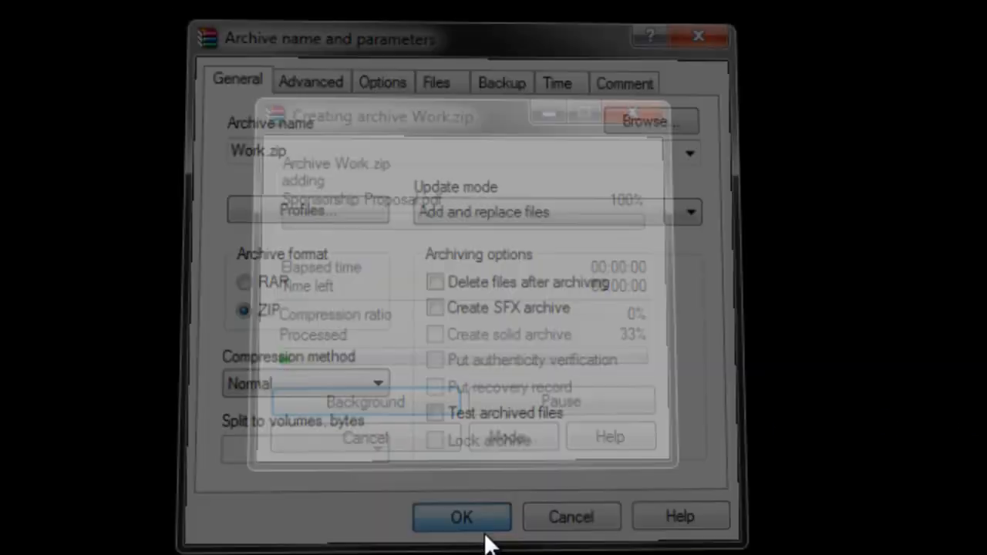
pyautogui.click(461, 517)
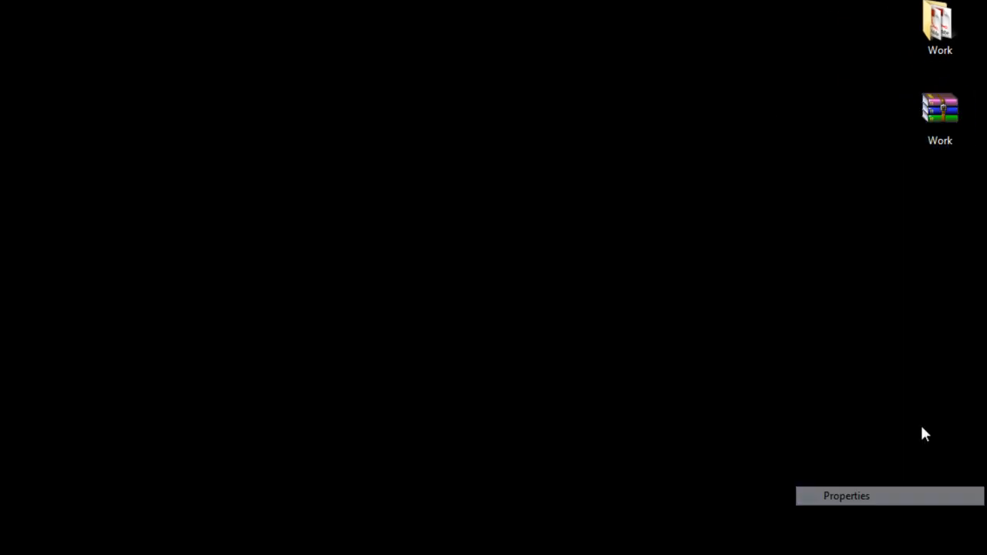
# - Show the context-menu actions for the Work folder on the desktop
pyautogui.rightClick(940, 108)
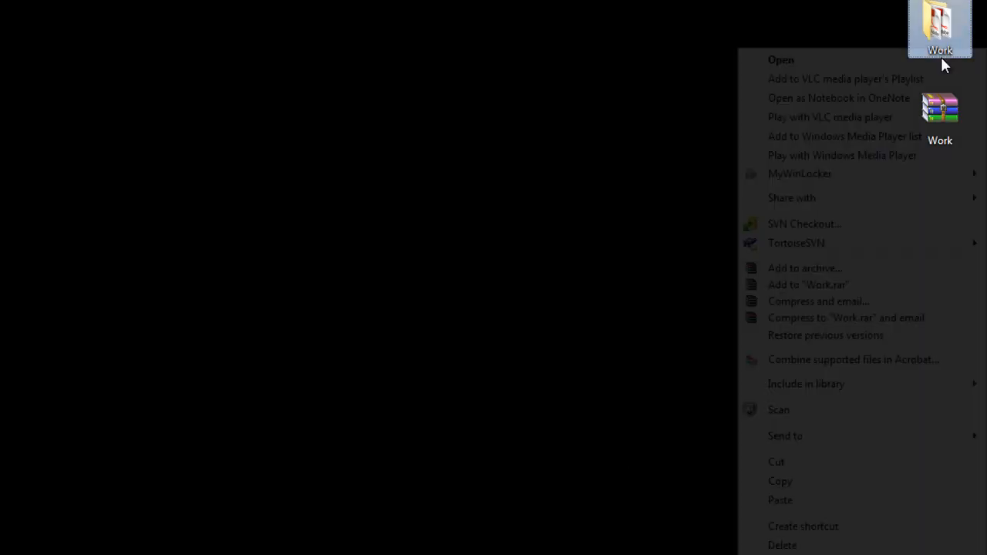
# - Start a new Work.rar archive and list the 'Split to volumes, bytes' size presets
pyautogui.click(805, 268)
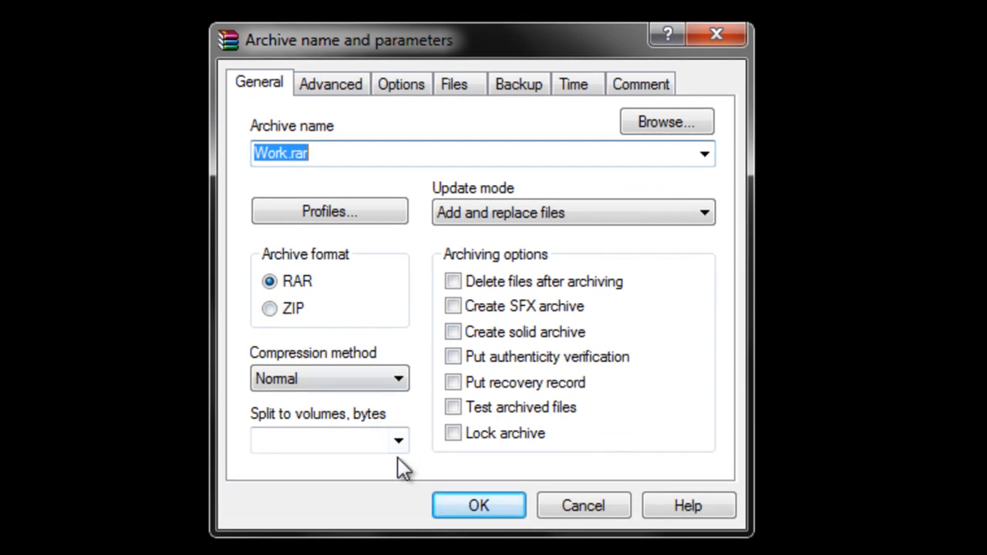
pyautogui.click(398, 441)
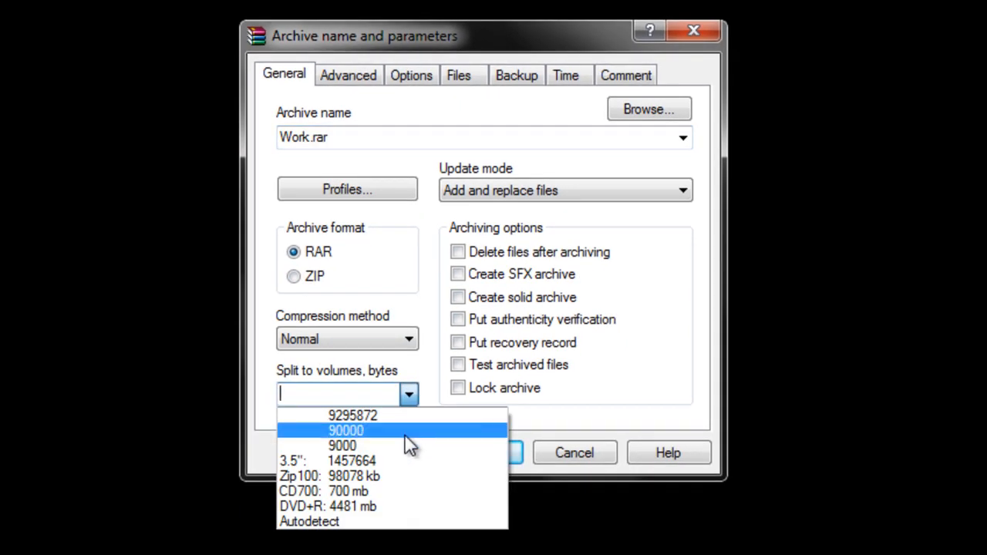